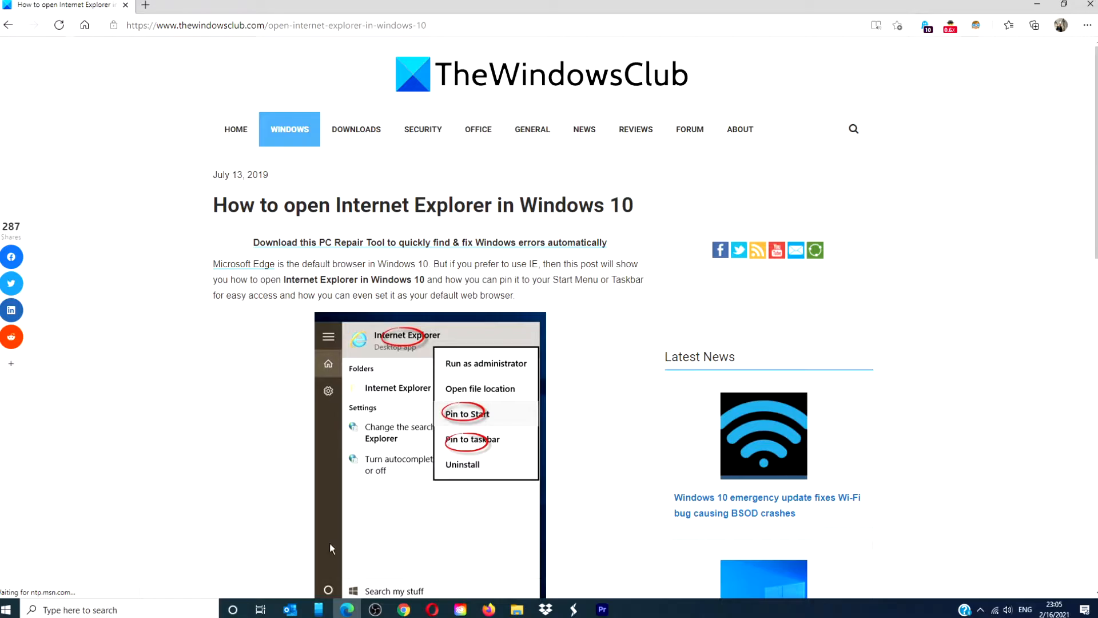
pyautogui.write('inter')
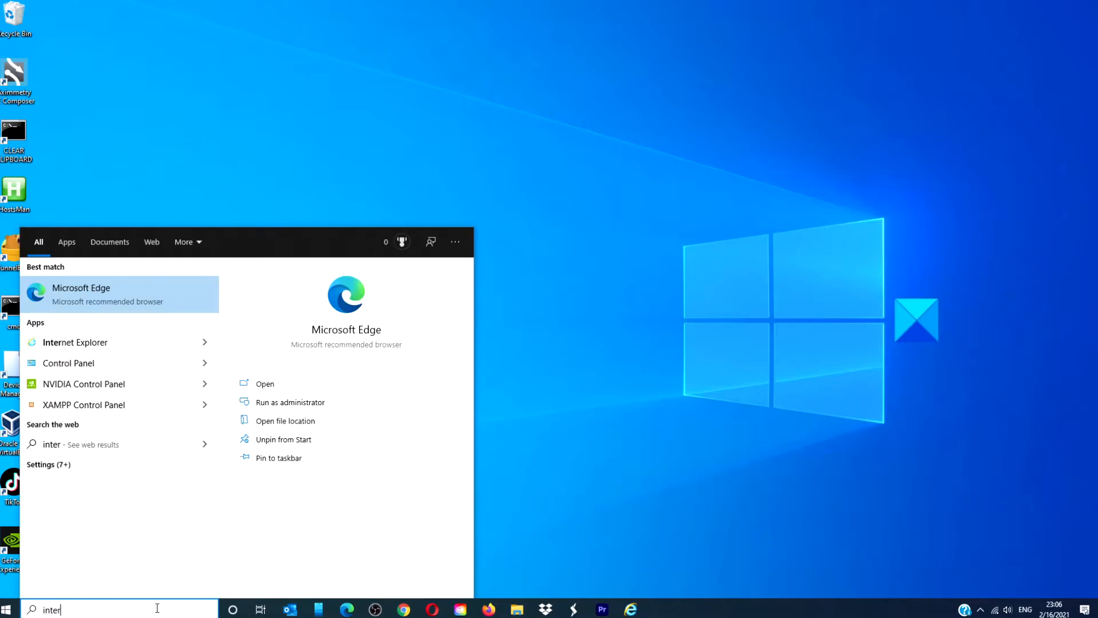